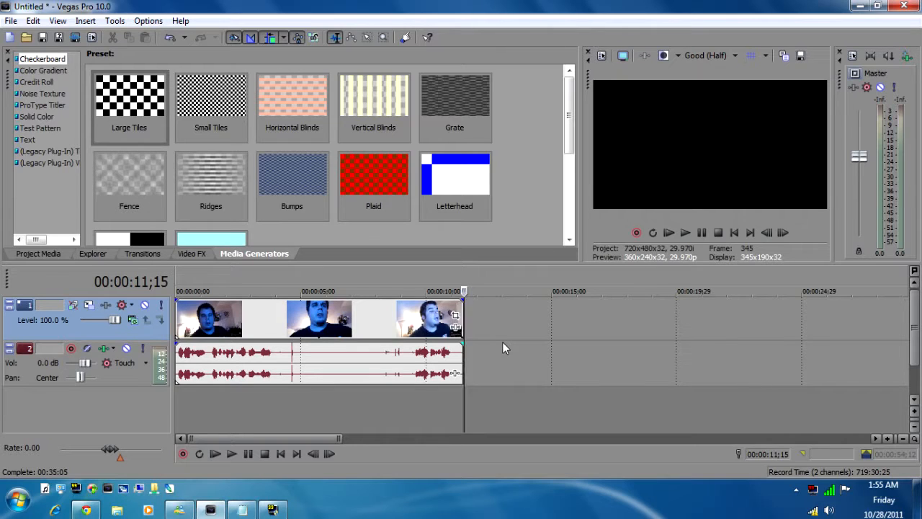
pyautogui.moveTo(213, 323)
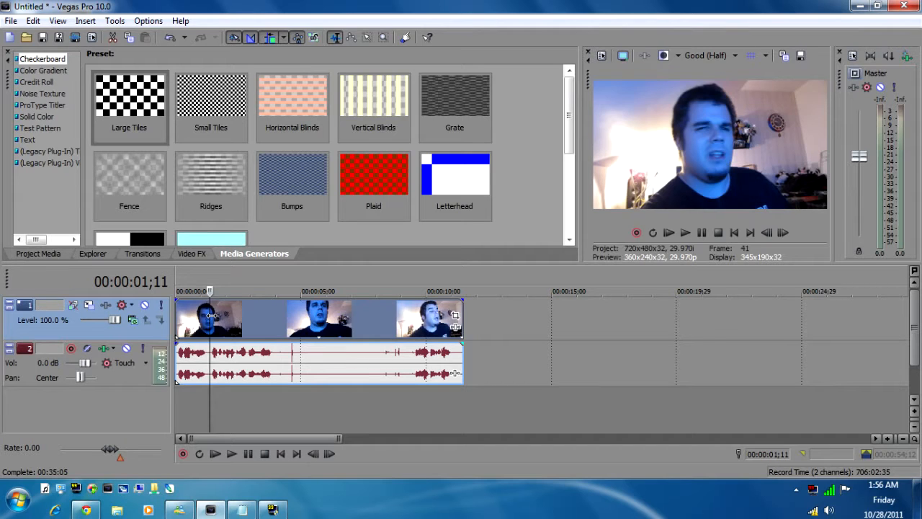
pyautogui.moveTo(231, 323)
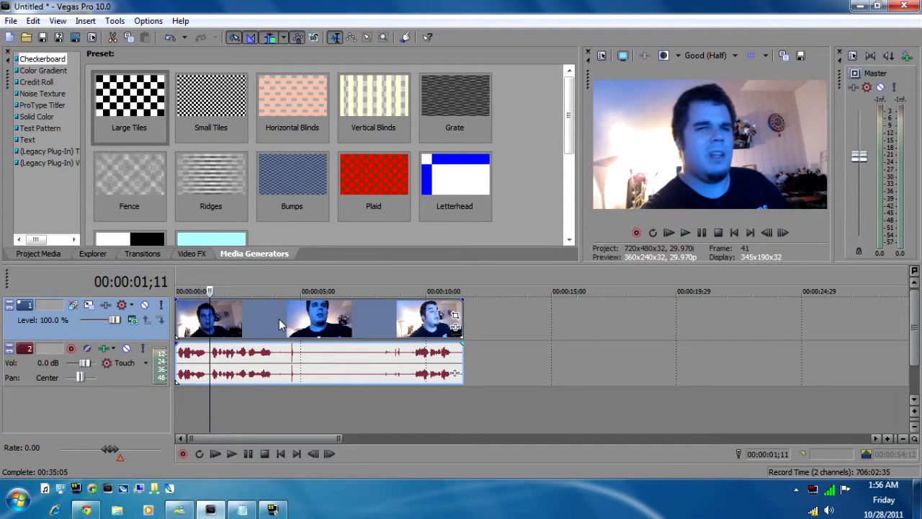
pyautogui.moveTo(397, 343)
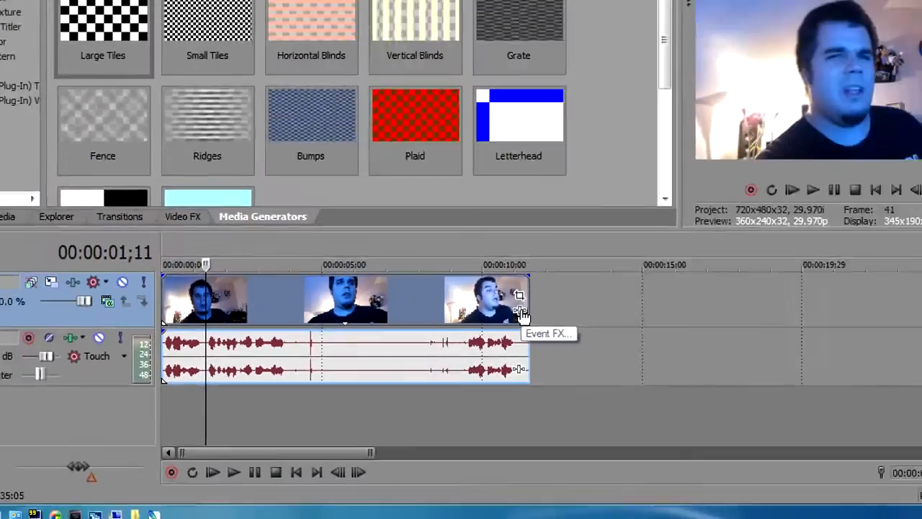
# Apply Sony Color Corrector to the webcam clip via its Event FX Plug-In Chooser
pyautogui.click(519, 295)
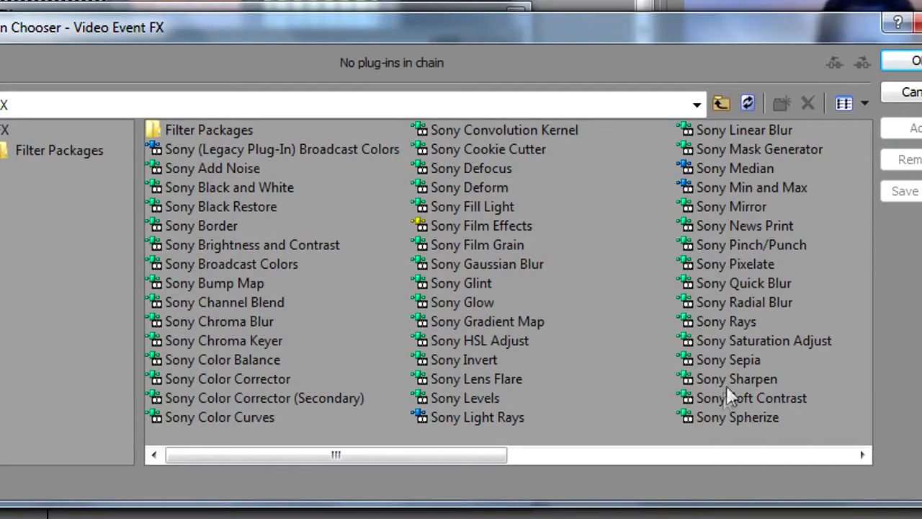
pyautogui.moveTo(396, 306)
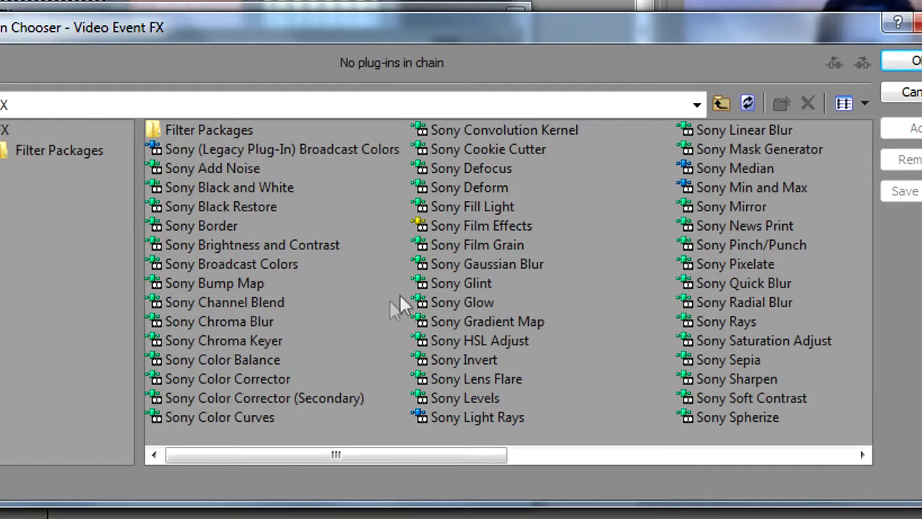
pyautogui.moveTo(219, 387)
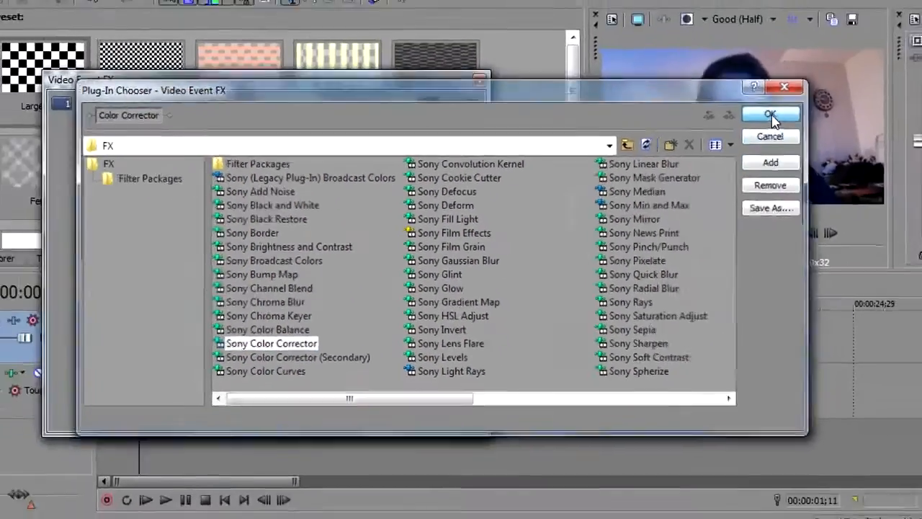
pyautogui.click(769, 115)
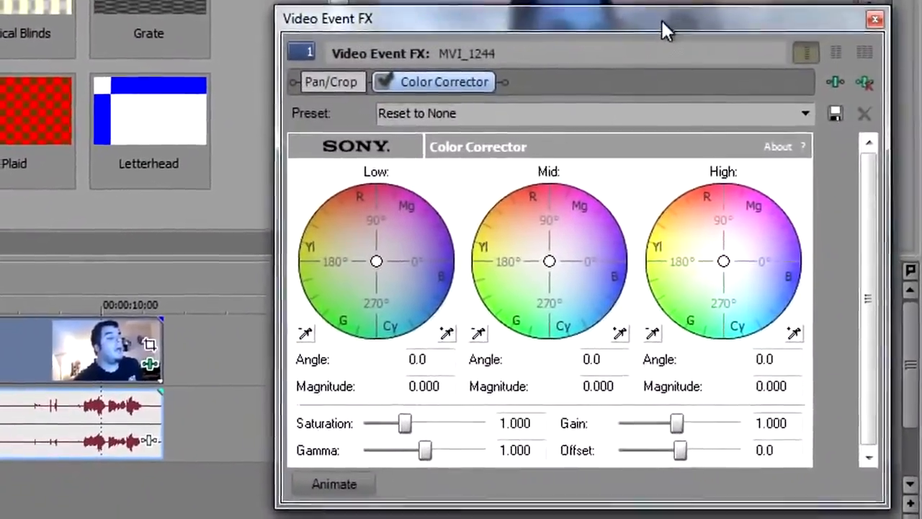
# Move the Video Event FX window to screen centre so the preview stays visible
pyautogui.moveTo(665, 29); pyautogui.dragTo(550, 29)
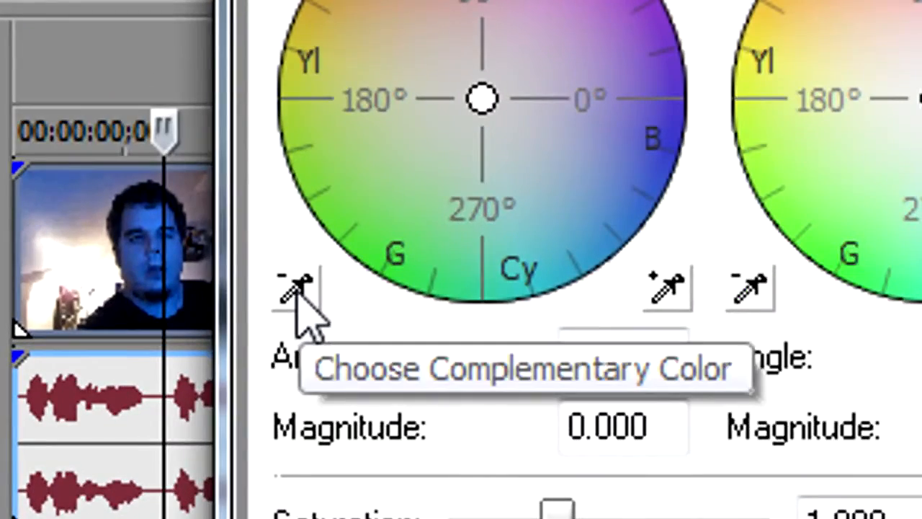
pyautogui.moveTo(655, 331)
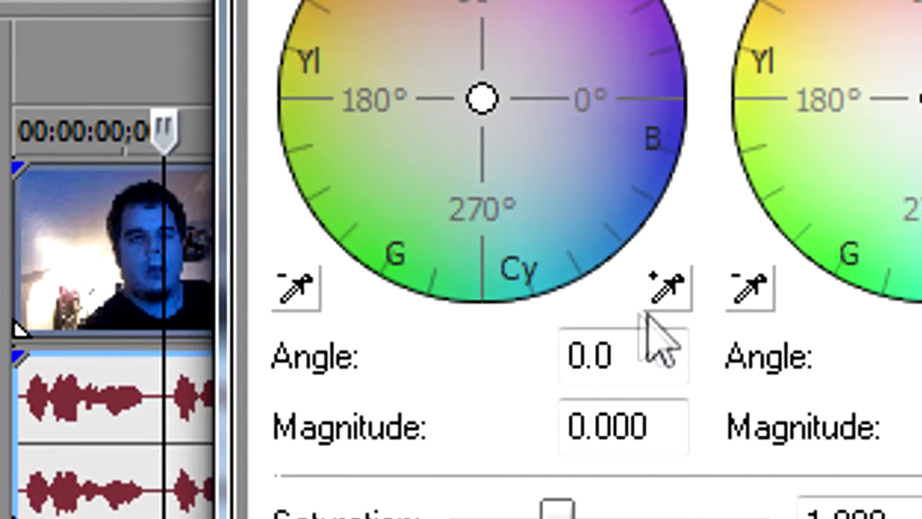
pyautogui.moveTo(666, 296)
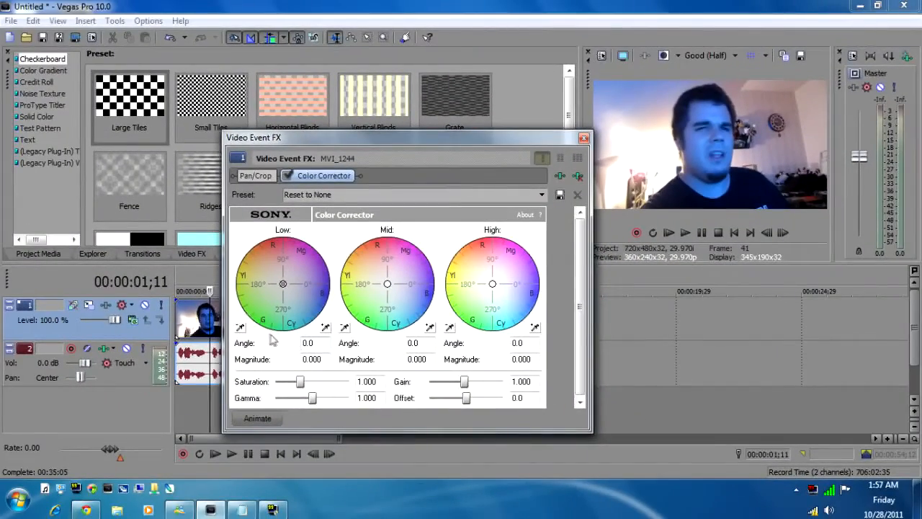
pyautogui.moveTo(241, 328)
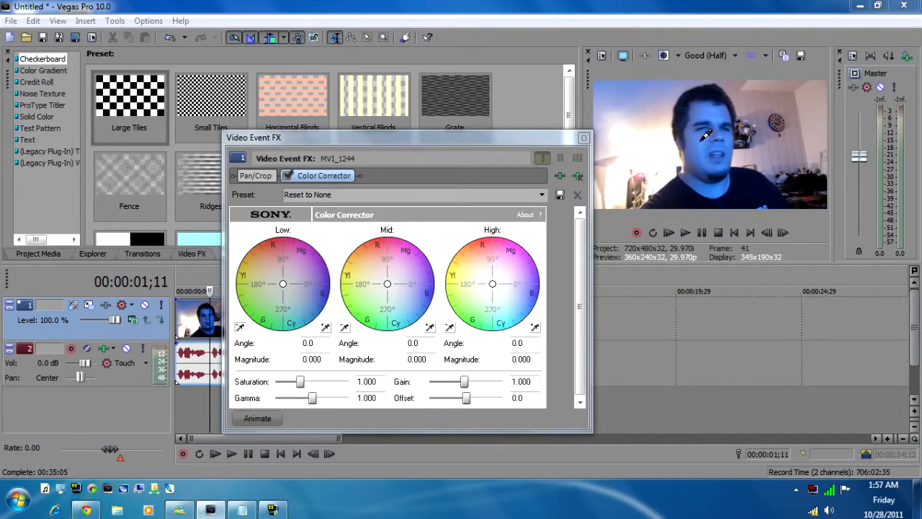
pyautogui.moveTo(283, 282); pyautogui.dragTo(261, 264)
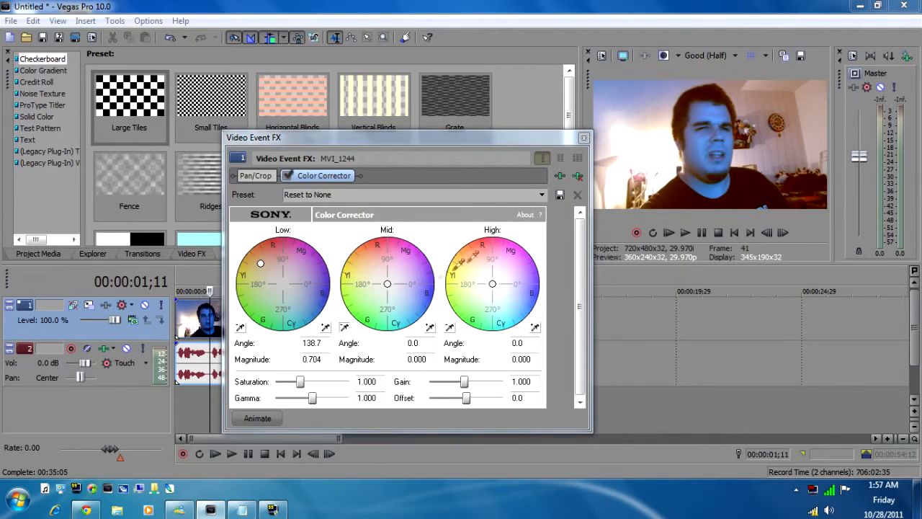
pyautogui.moveTo(387, 283); pyautogui.dragTo(367, 263)
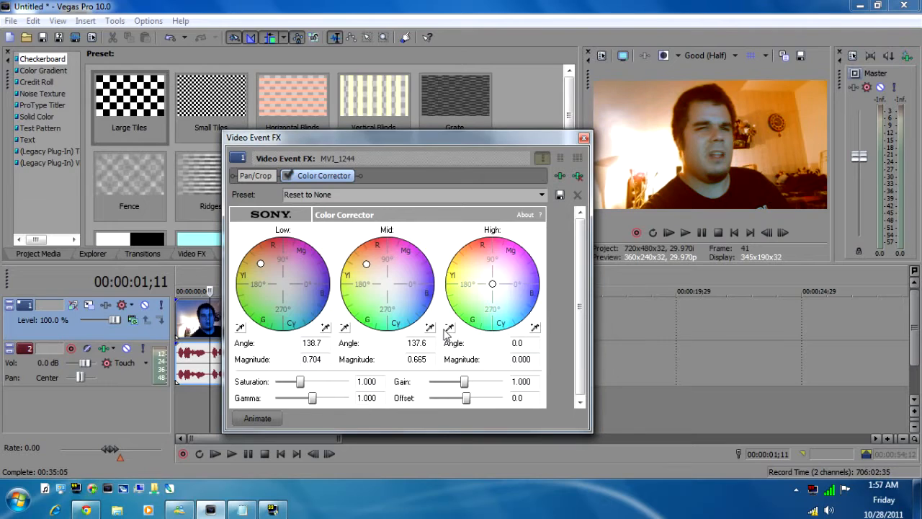
pyautogui.moveTo(493, 283); pyautogui.dragTo(487, 280)
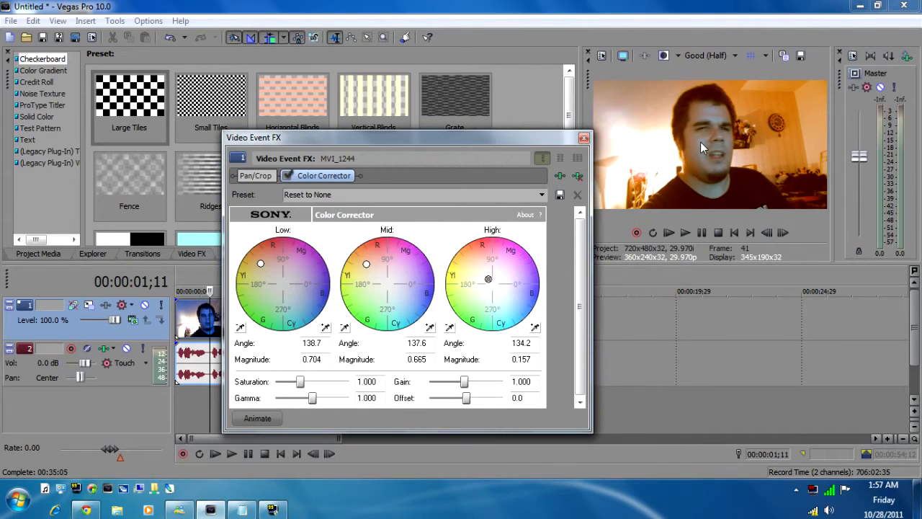
pyautogui.moveTo(530, 259)
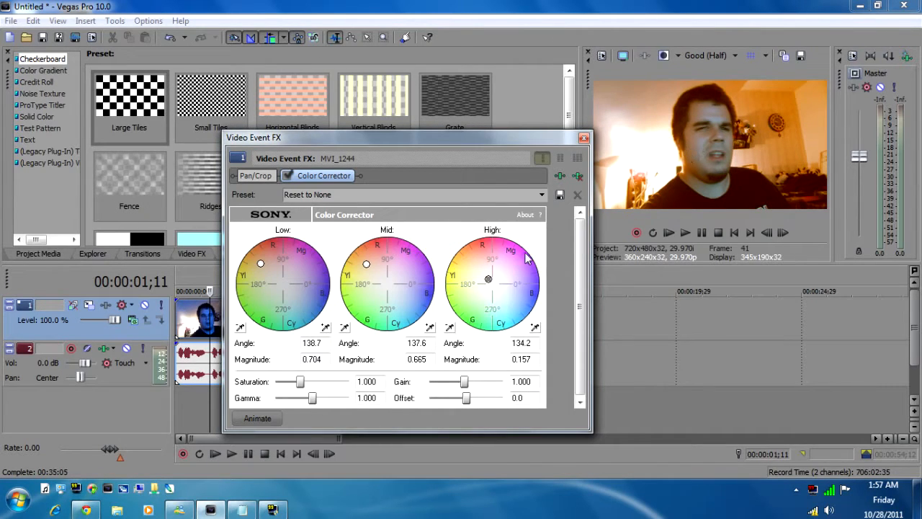
pyautogui.moveTo(487, 280); pyautogui.dragTo(487, 281)
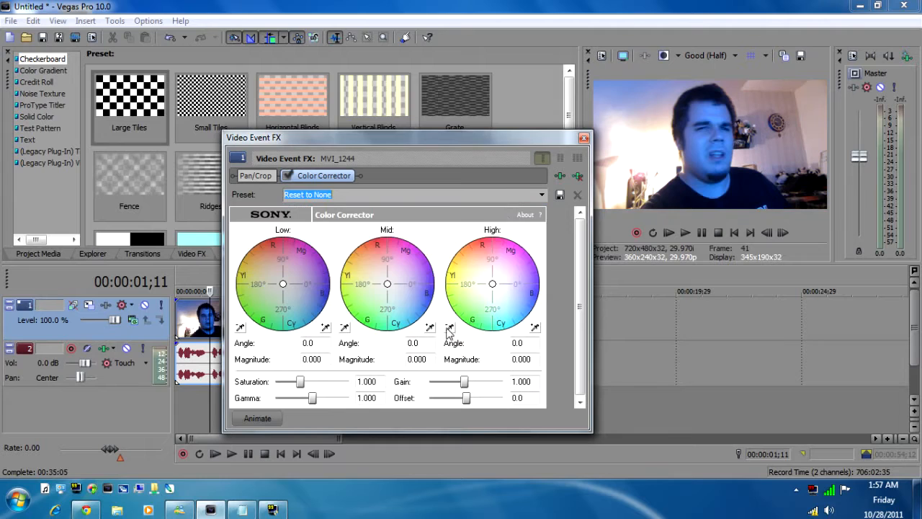
# Shift the High, Mid and Low wheels to about 143° warm, then fine-tune the midtones for natural skin tones
pyautogui.moveTo(493, 282); pyautogui.dragTo(470, 261)
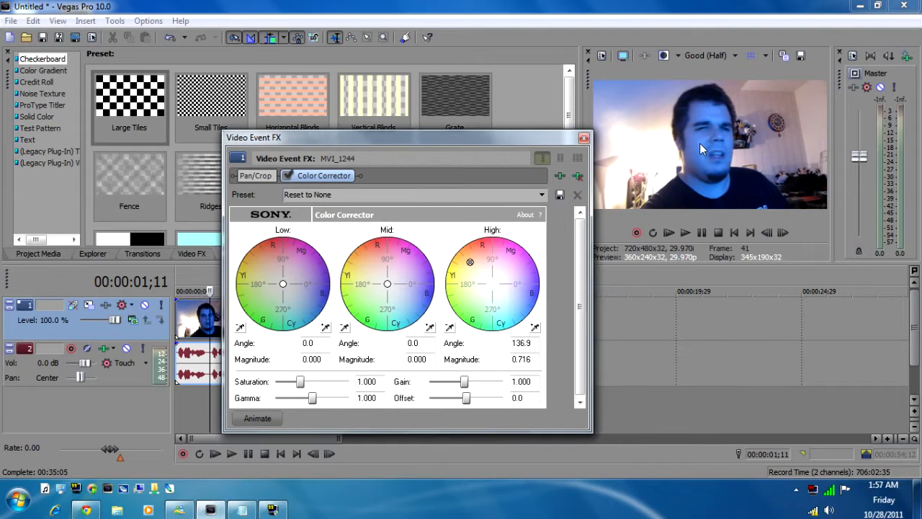
pyautogui.moveTo(386, 283); pyautogui.dragTo(369, 266)
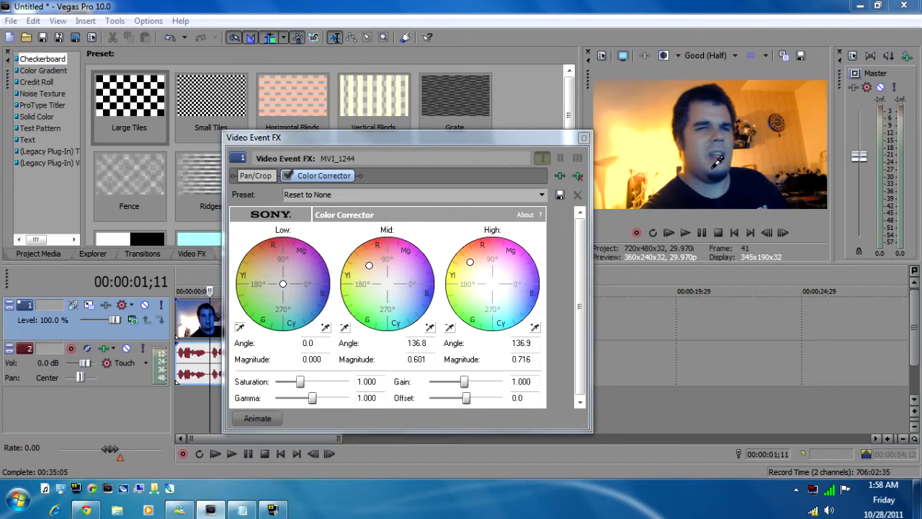
pyautogui.moveTo(282, 283); pyautogui.dragTo(270, 276)
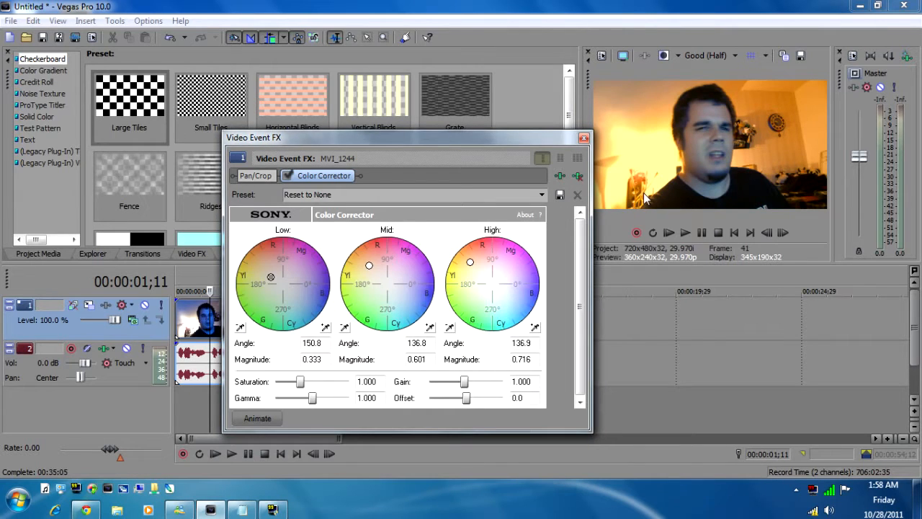
pyautogui.moveTo(689, 137)
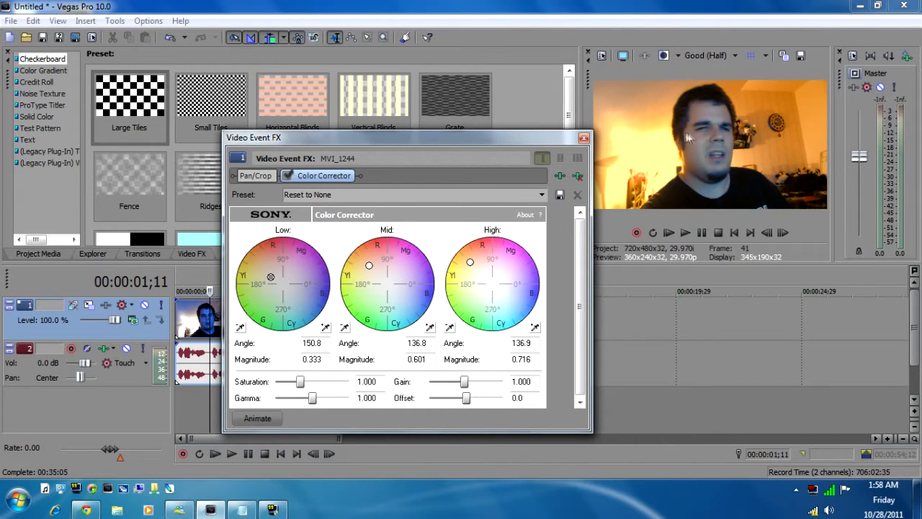
pyautogui.moveTo(283, 283)
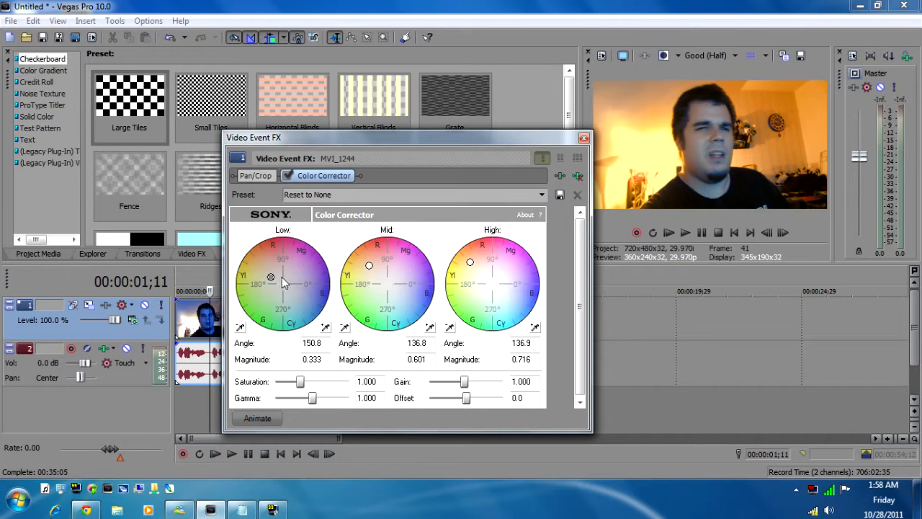
pyautogui.moveTo(369, 265); pyautogui.dragTo(372, 273)
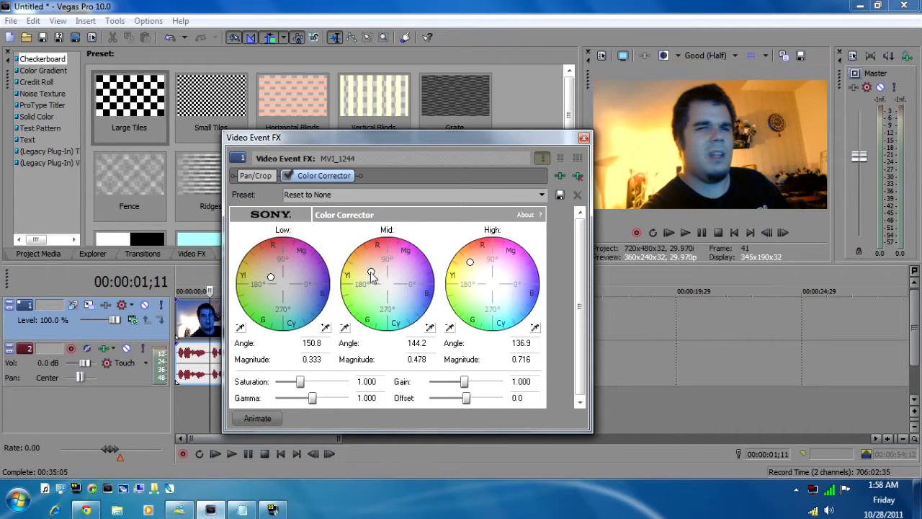
pyautogui.moveTo(372, 274); pyautogui.dragTo(367, 280)
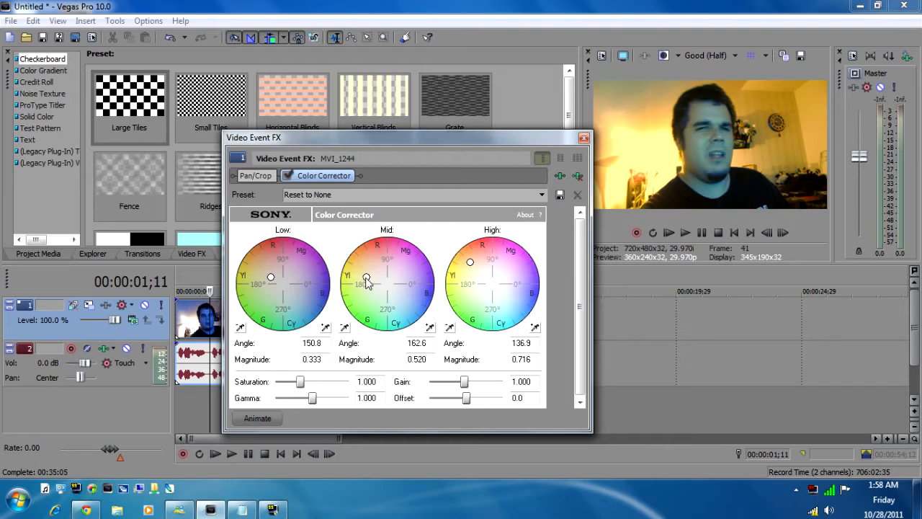
pyautogui.moveTo(367, 281); pyautogui.dragTo(372, 275)
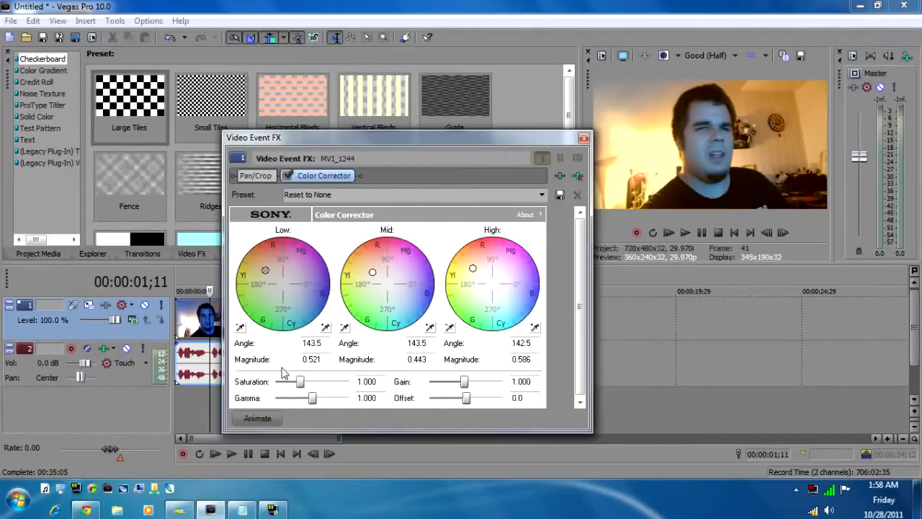
# Set Saturation to 0.666, Gain to 1.120 and Offset to a slight lift of about 9.4
pyautogui.moveTo(300, 382); pyautogui.dragTo(291, 382)
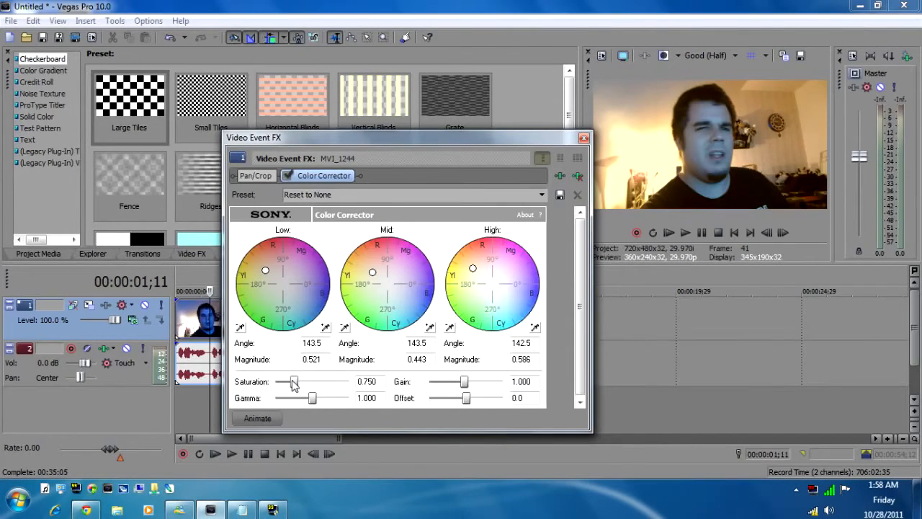
pyautogui.moveTo(294, 380); pyautogui.dragTo(288, 381)
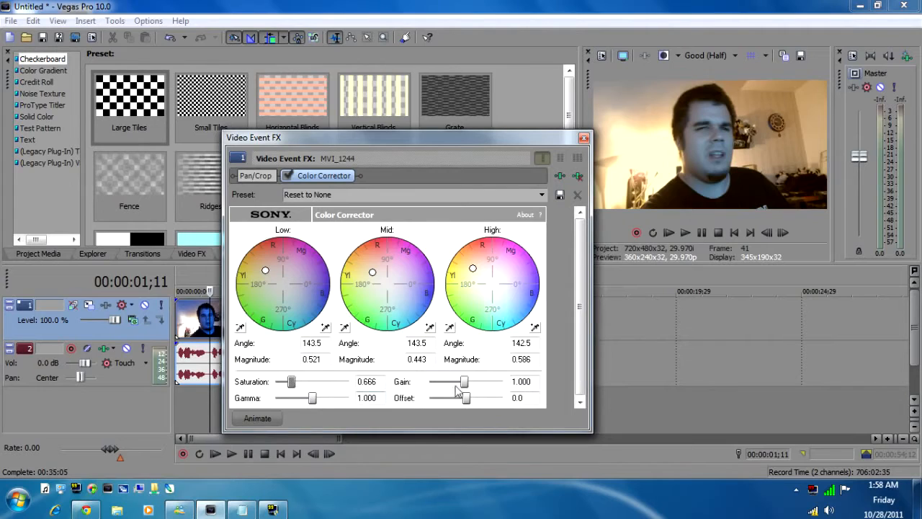
pyautogui.moveTo(450, 382); pyautogui.dragTo(469, 381)
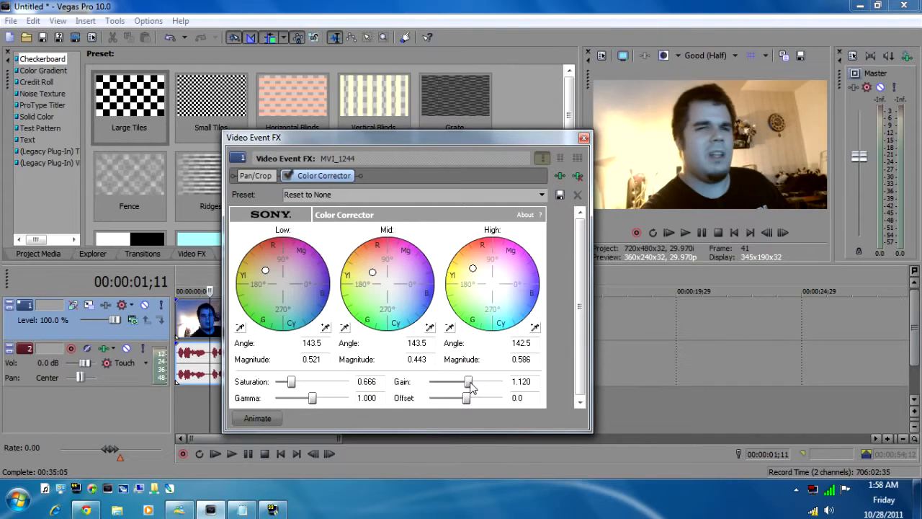
pyautogui.moveTo(467, 397); pyautogui.dragTo(490, 398)
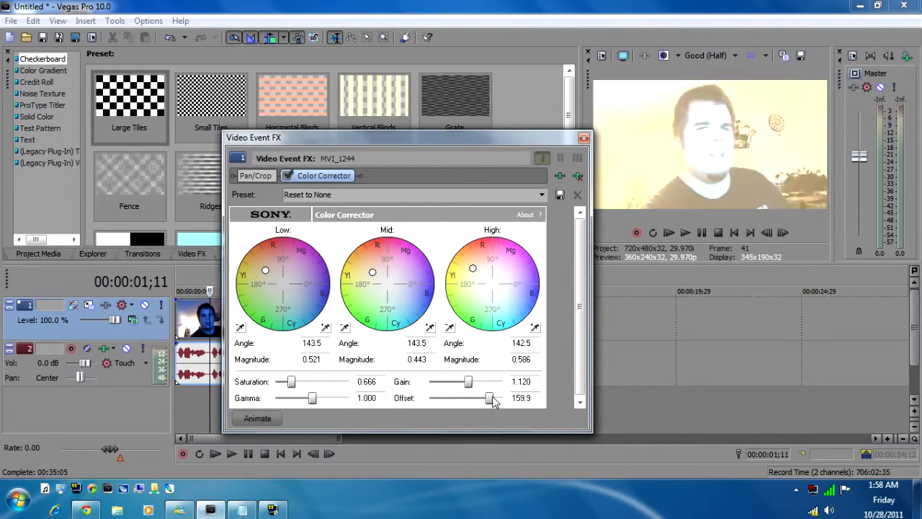
pyautogui.moveTo(490, 398); pyautogui.dragTo(473, 398)
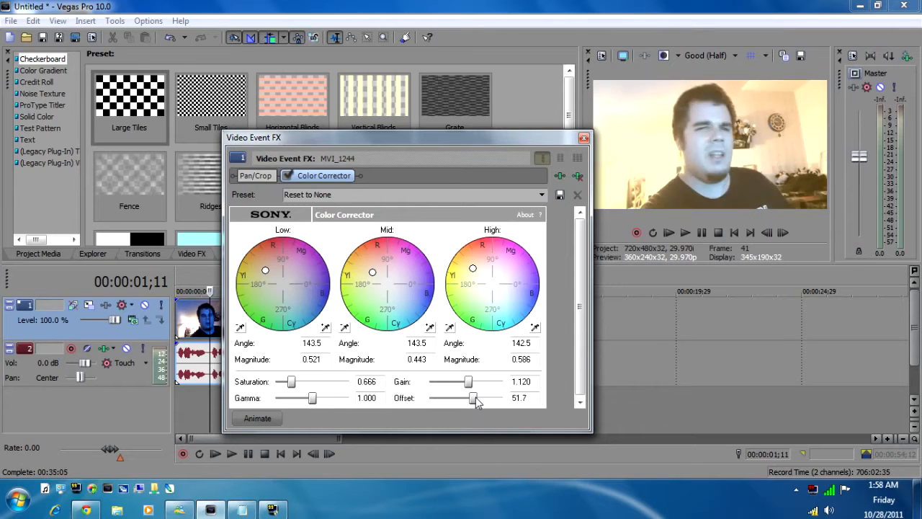
pyautogui.moveTo(472, 398); pyautogui.dragTo(467, 398)
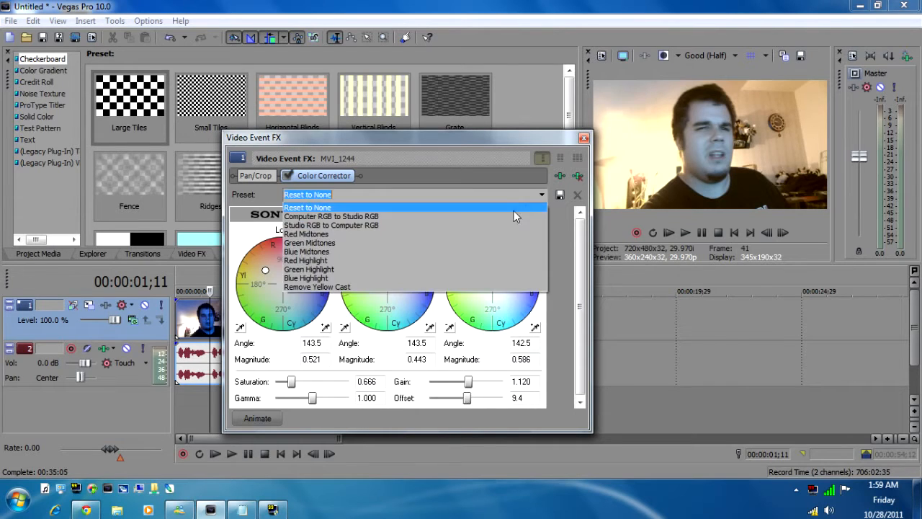
# Reset to None, then push the High wheel and the Low wheel toward blue for a strong cast
pyautogui.click(309, 207)
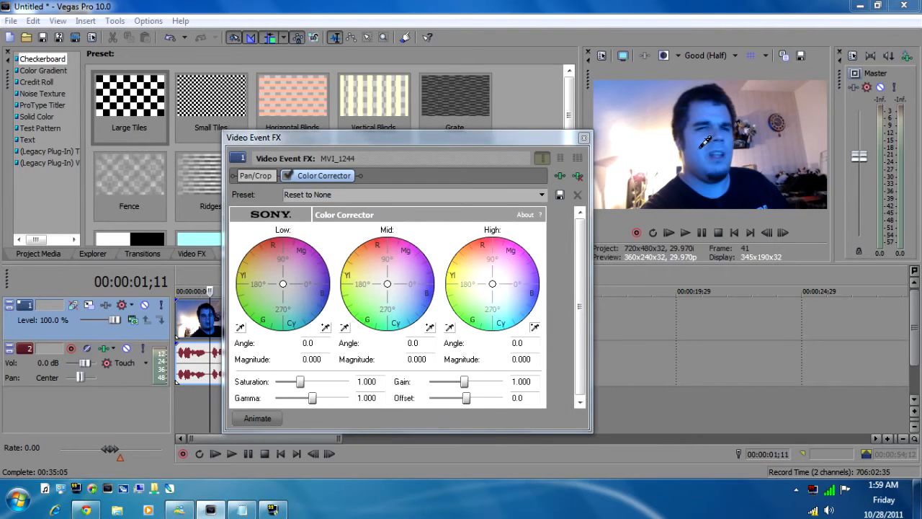
pyautogui.moveTo(493, 282); pyautogui.dragTo(516, 304)
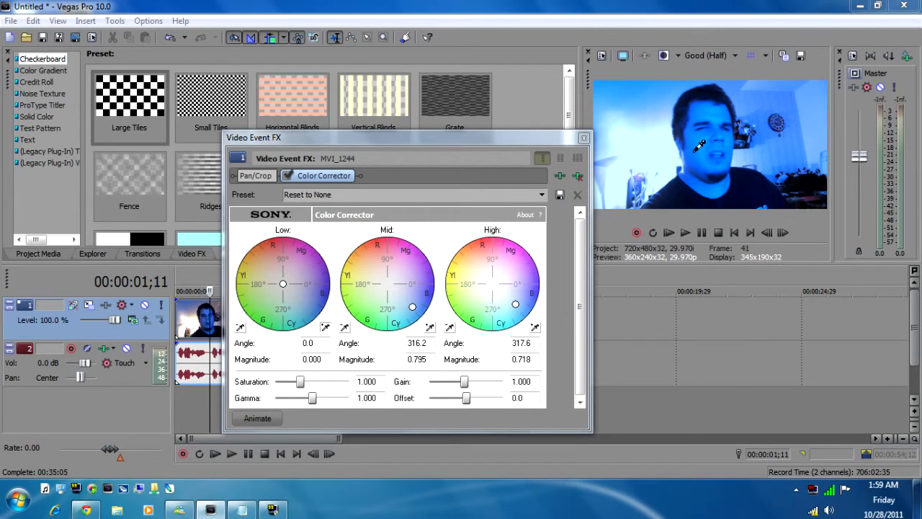
pyautogui.moveTo(282, 283); pyautogui.dragTo(307, 317)
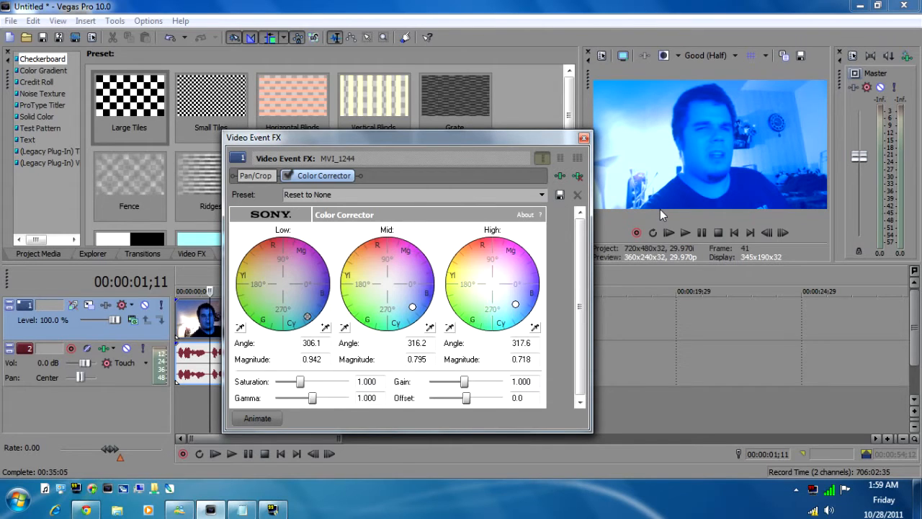
pyautogui.moveTo(458, 330)
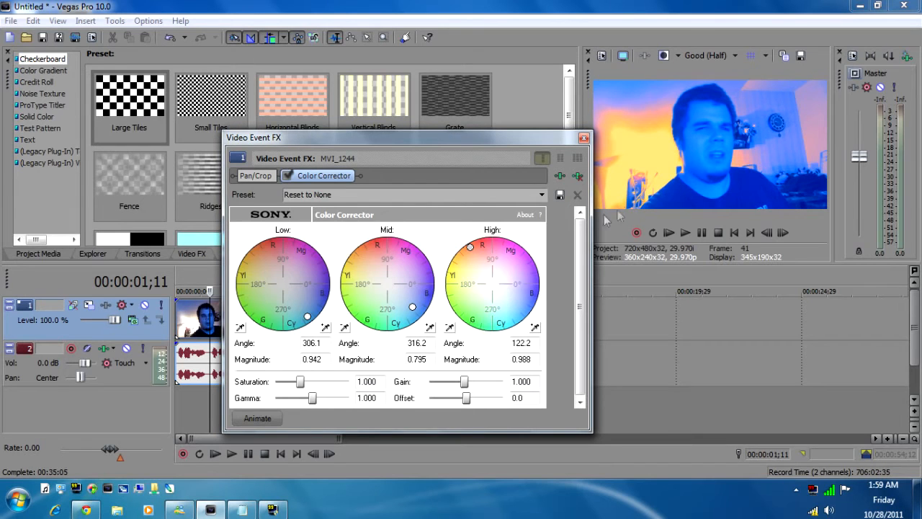
pyautogui.moveTo(346, 329)
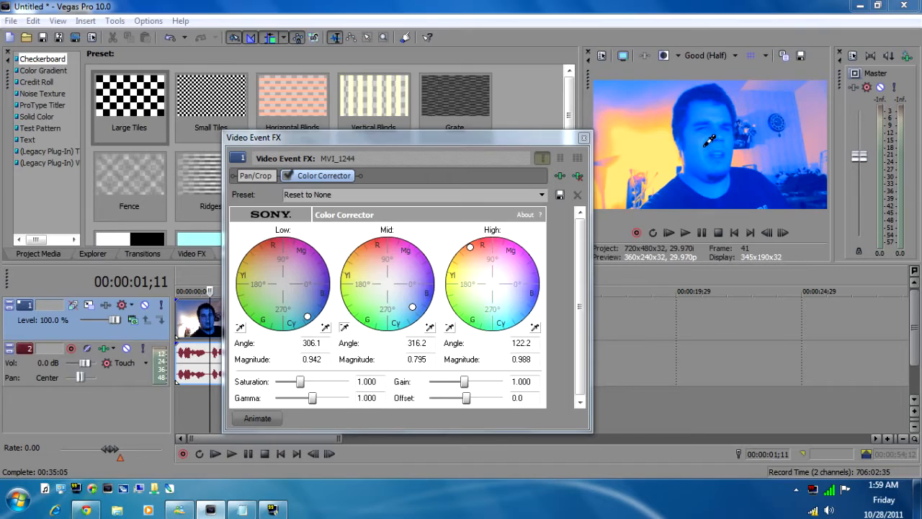
# Swing the Mid, Low and High wheels to around 135–147° with moderate magnitude for warm tones
pyautogui.moveTo(412, 306); pyautogui.dragTo(363, 252)
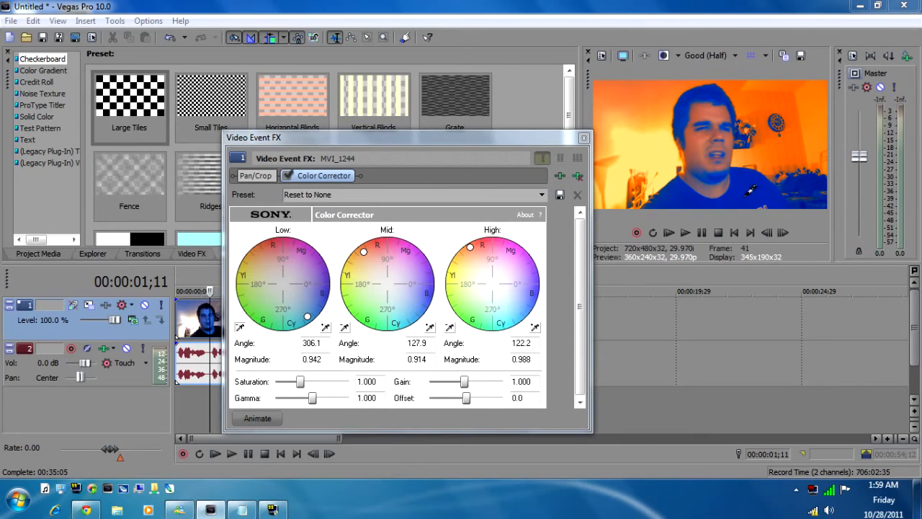
pyautogui.moveTo(307, 317); pyautogui.dragTo(256, 266)
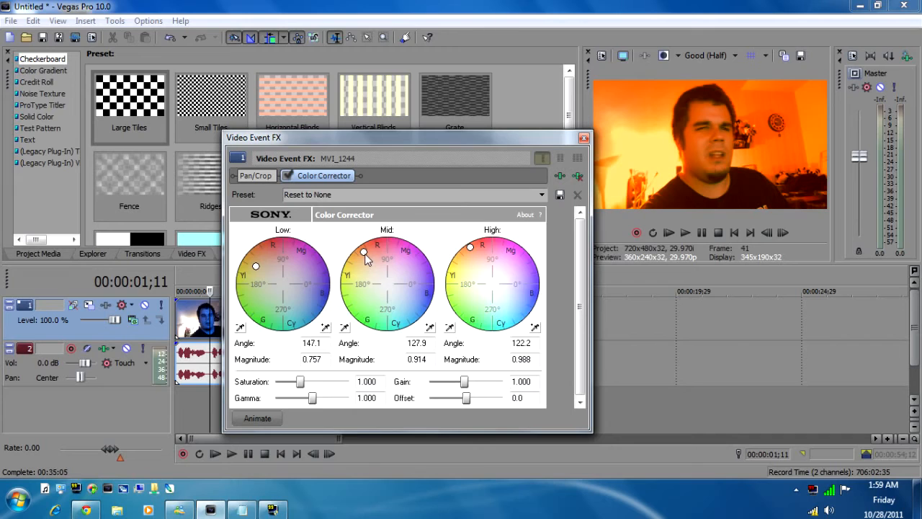
pyautogui.moveTo(363, 252); pyautogui.dragTo(375, 272)
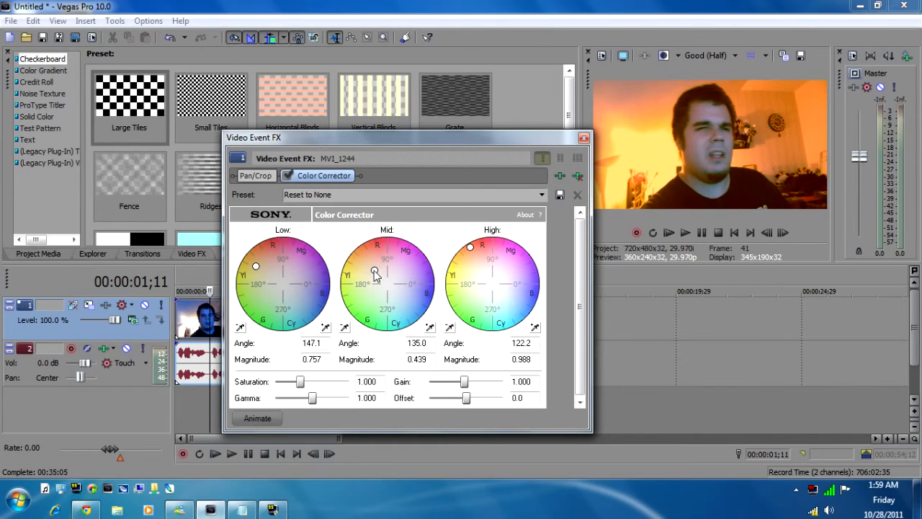
pyautogui.moveTo(375, 270); pyautogui.dragTo(372, 274)
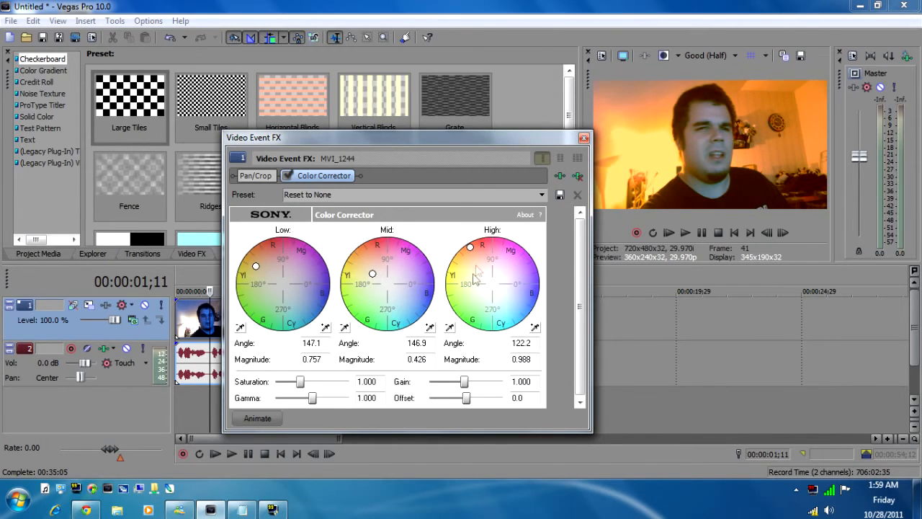
pyautogui.moveTo(469, 248); pyautogui.dragTo(481, 278)
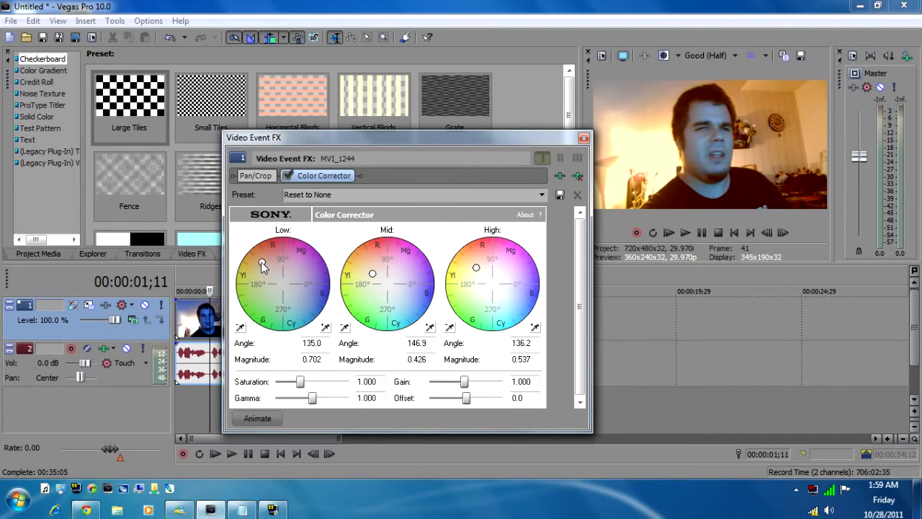
pyautogui.moveTo(273, 299)
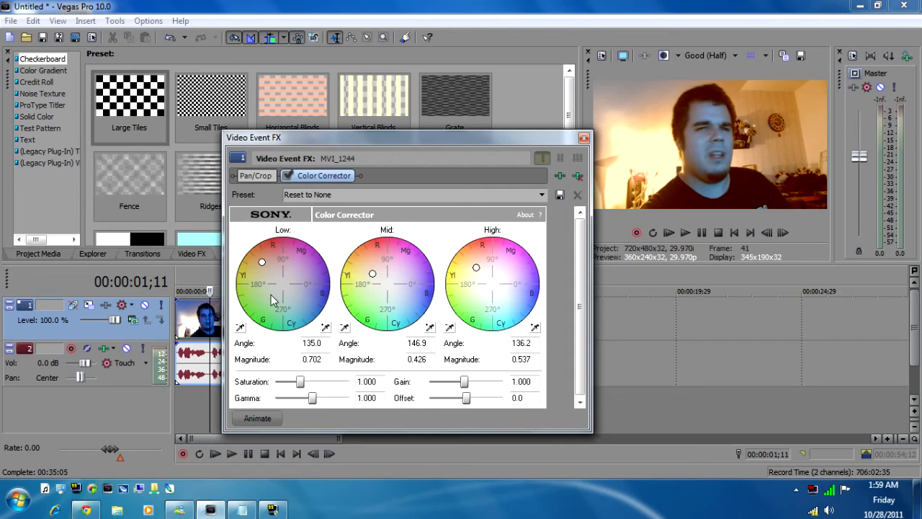
pyautogui.moveTo(276, 299)
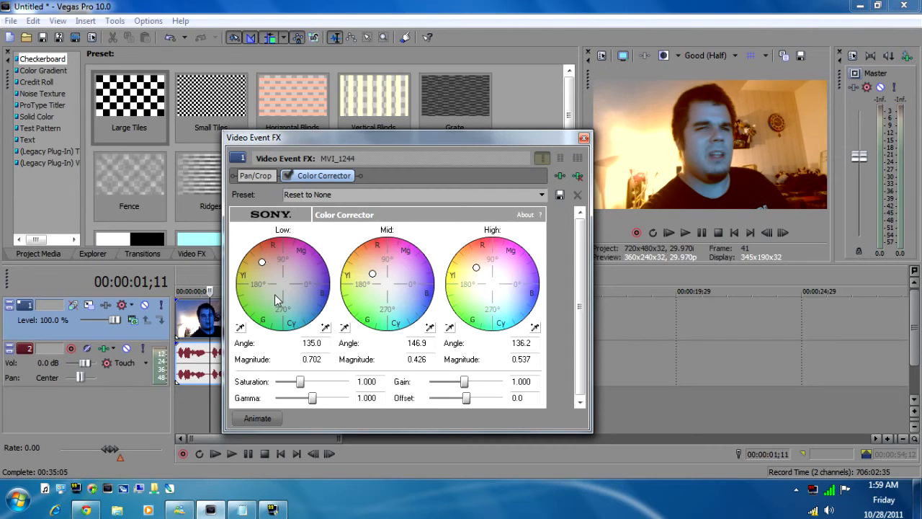